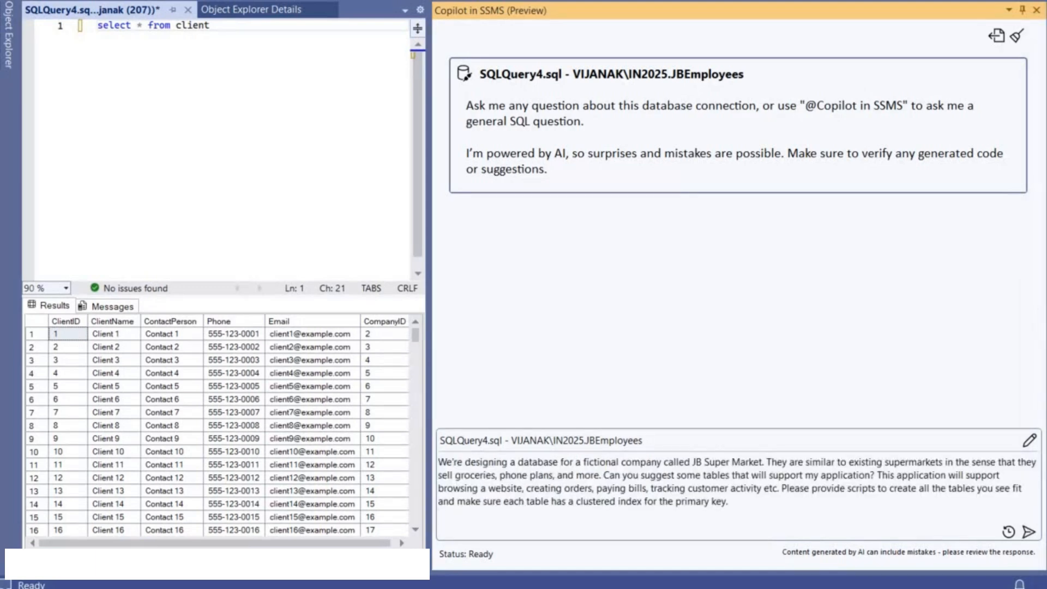
# Submit the JB Super Market schema prompt and review Copilot's seven suggested tables and CREATE TABLE scripts
pyautogui.click(1030, 512)
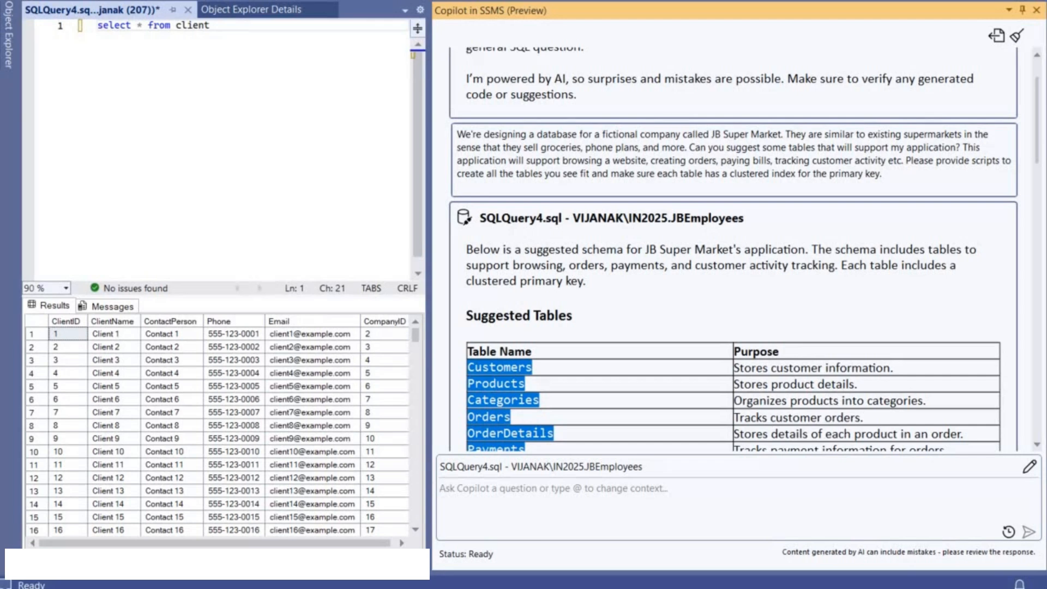
pyautogui.click(553, 488)
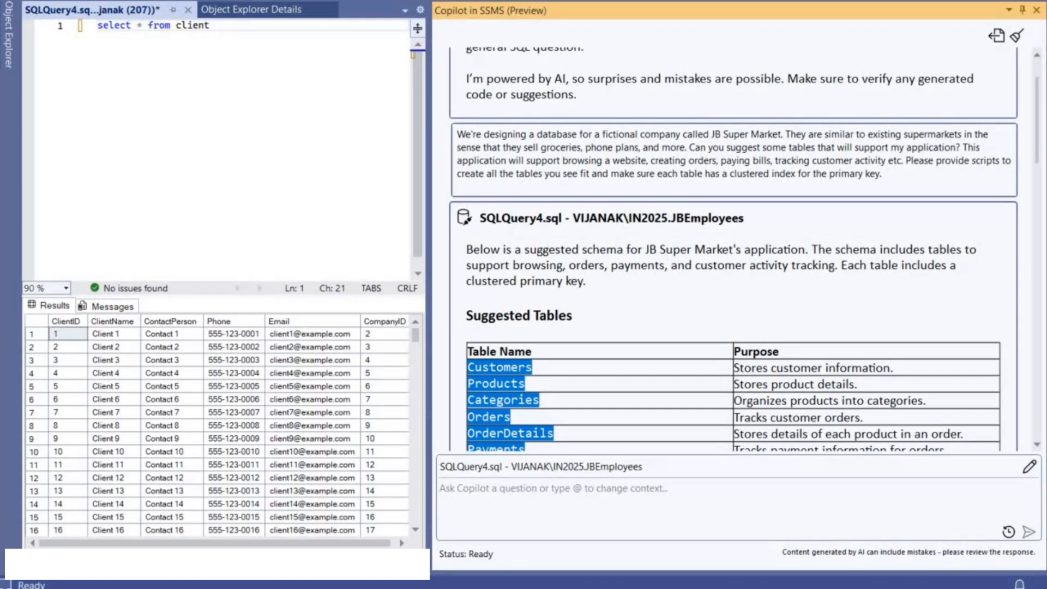
pyautogui.scroll(-3)
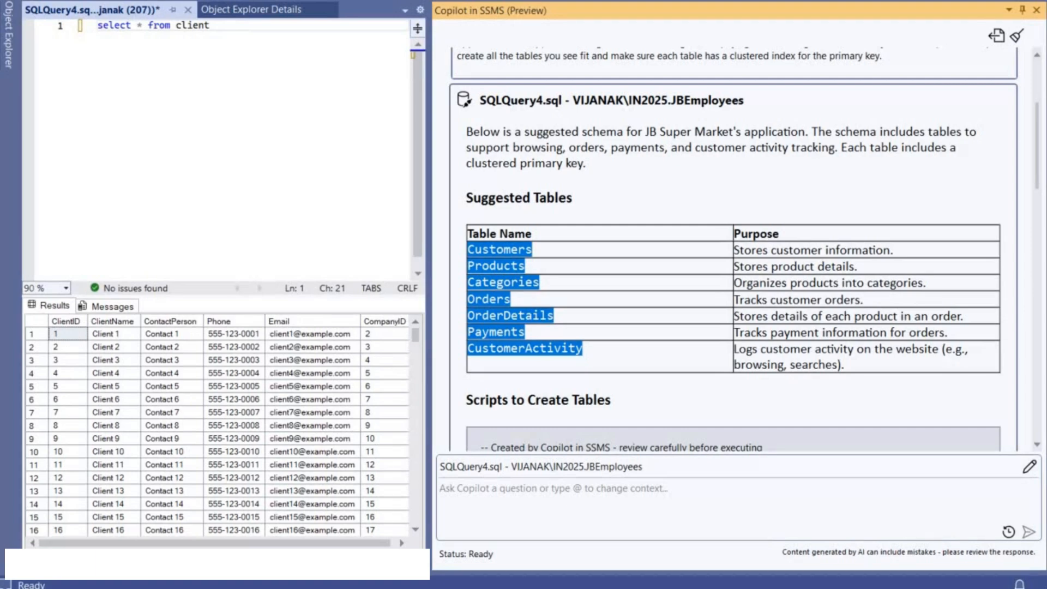
pyautogui.scroll(-3)
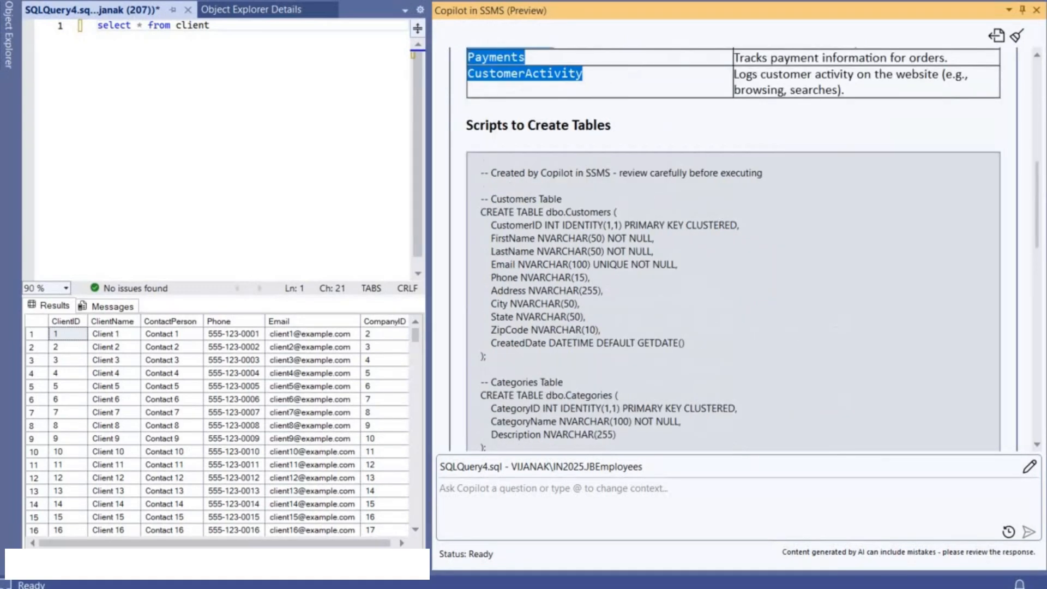
pyautogui.scroll(-3)
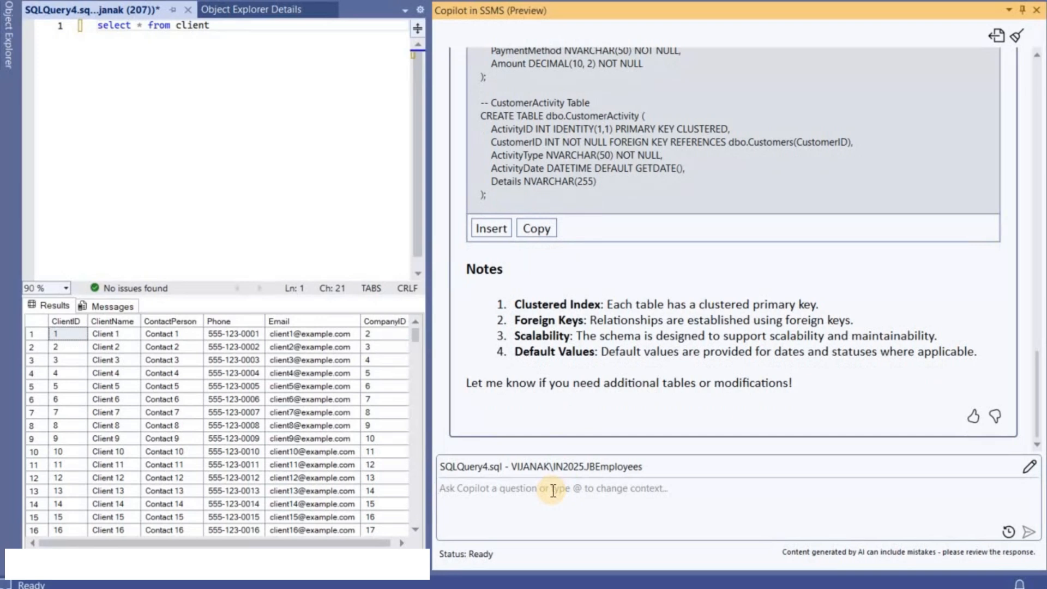
# Run CREATE DATABASE JBSuperMarket and USE JBSuperMarket, then paste the table scripts into the Copilot chat
pyautogui.write('c')
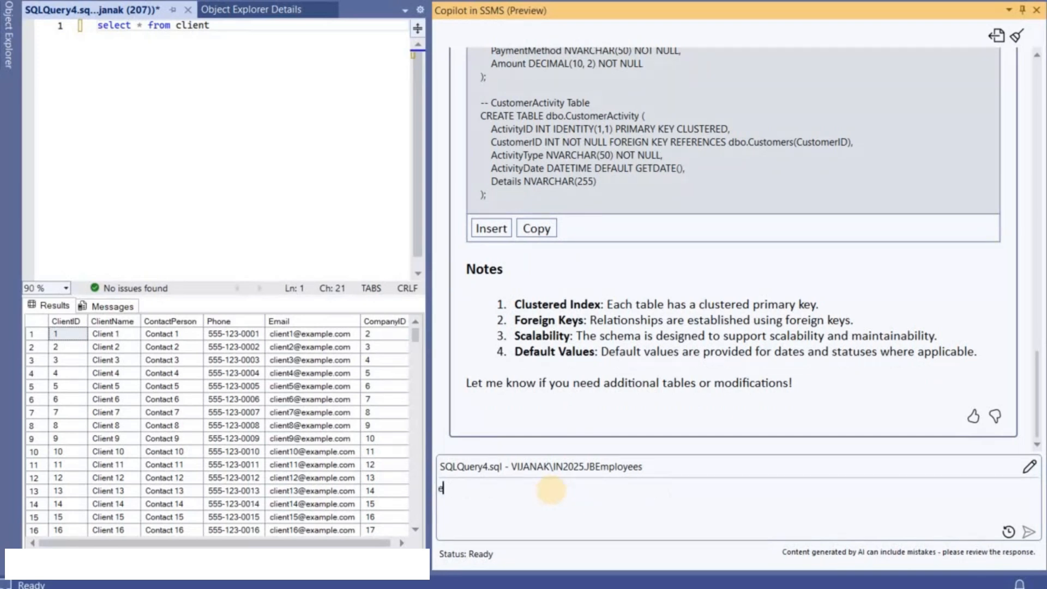
pyautogui.write('execute this q')
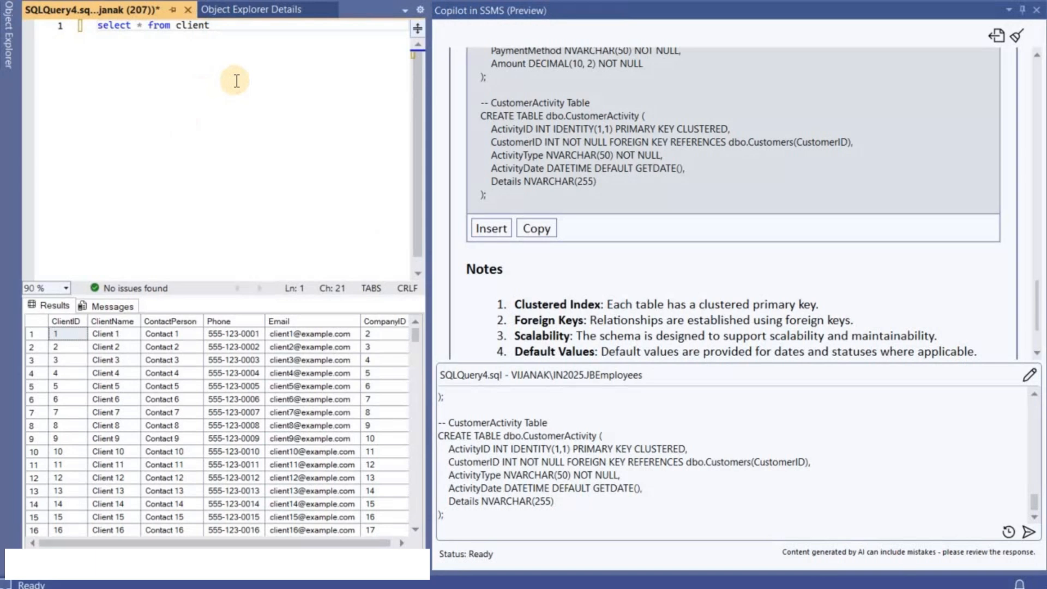
pyautogui.write('create database')
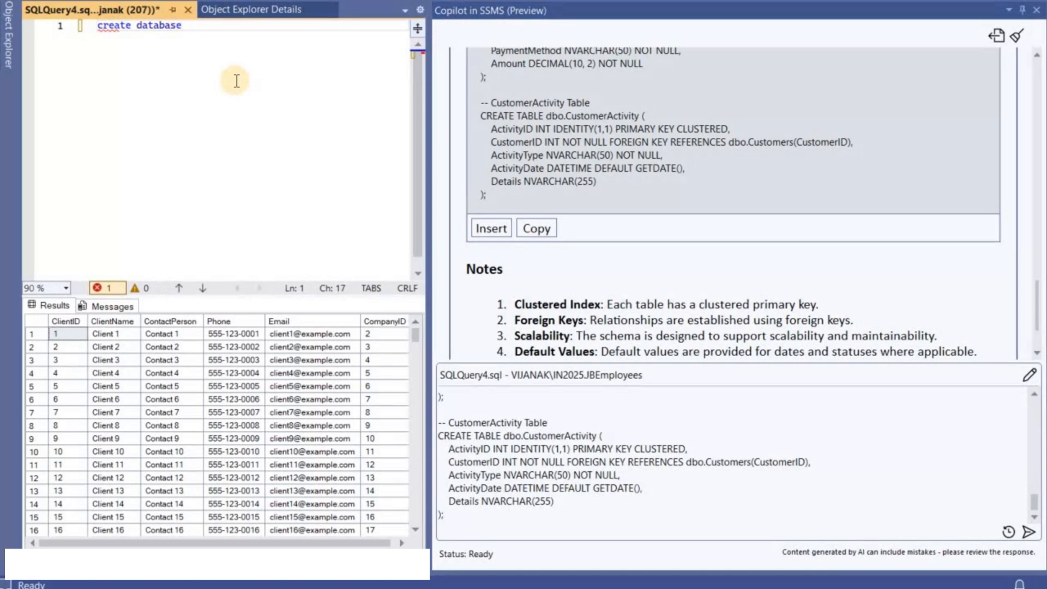
pyautogui.write('JBSuperMarket')
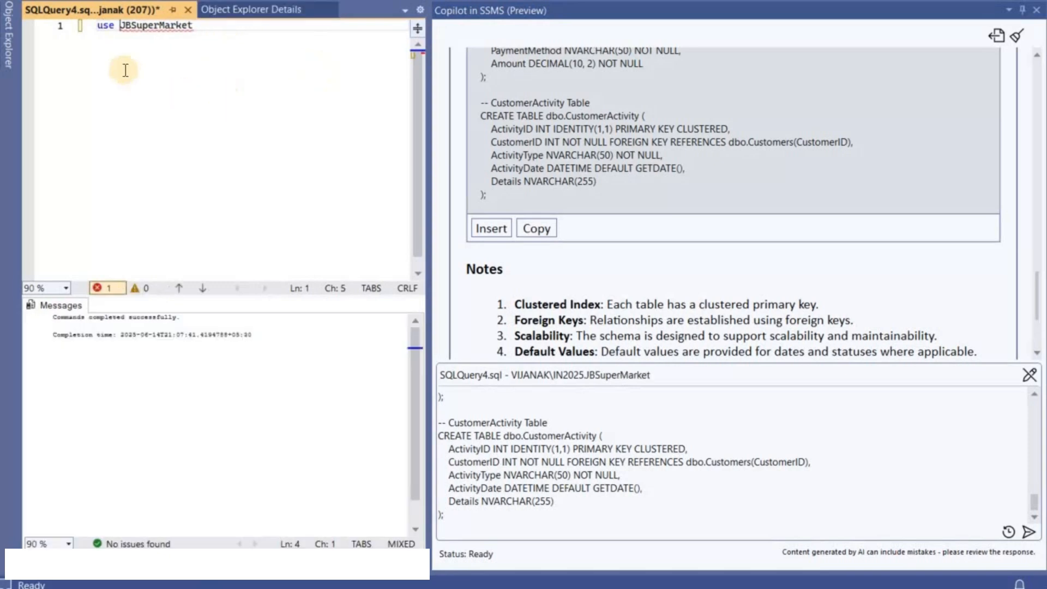
pyautogui.moveTo(127, 64)
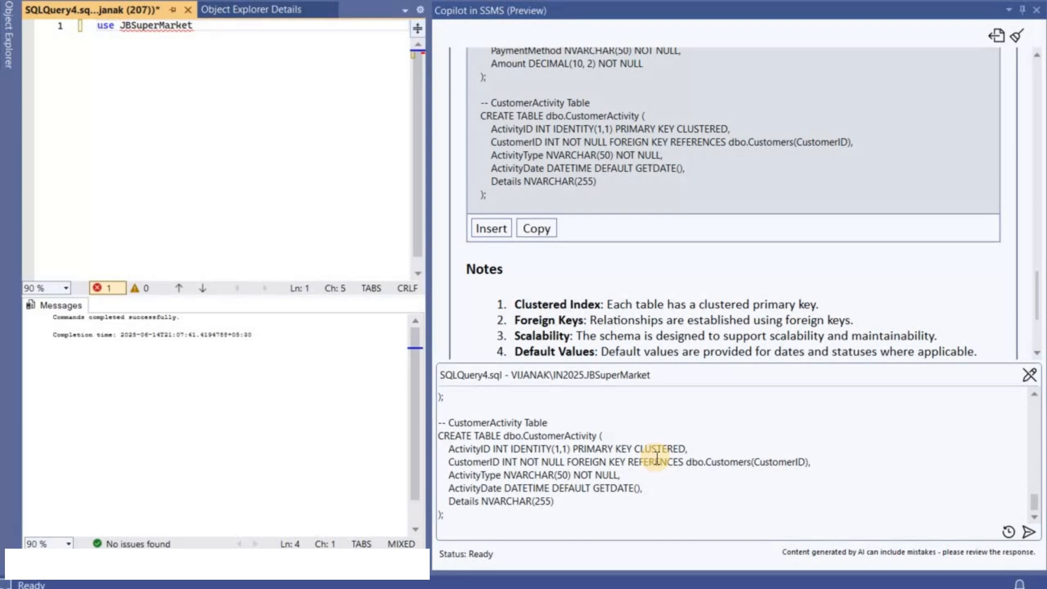
pyautogui.moveTo(726, 433)
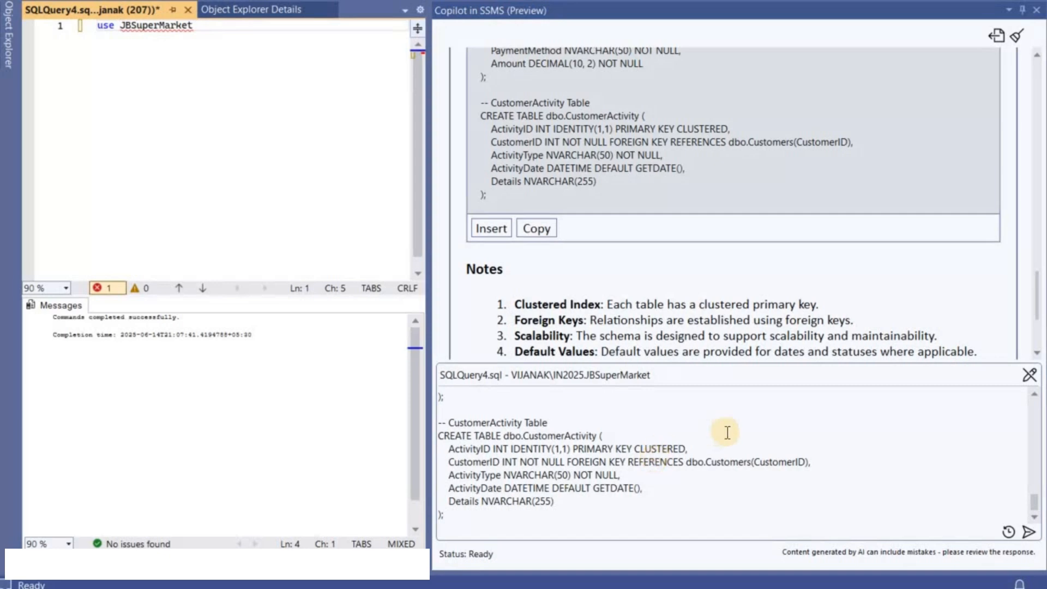
pyautogui.moveTo(777, 452)
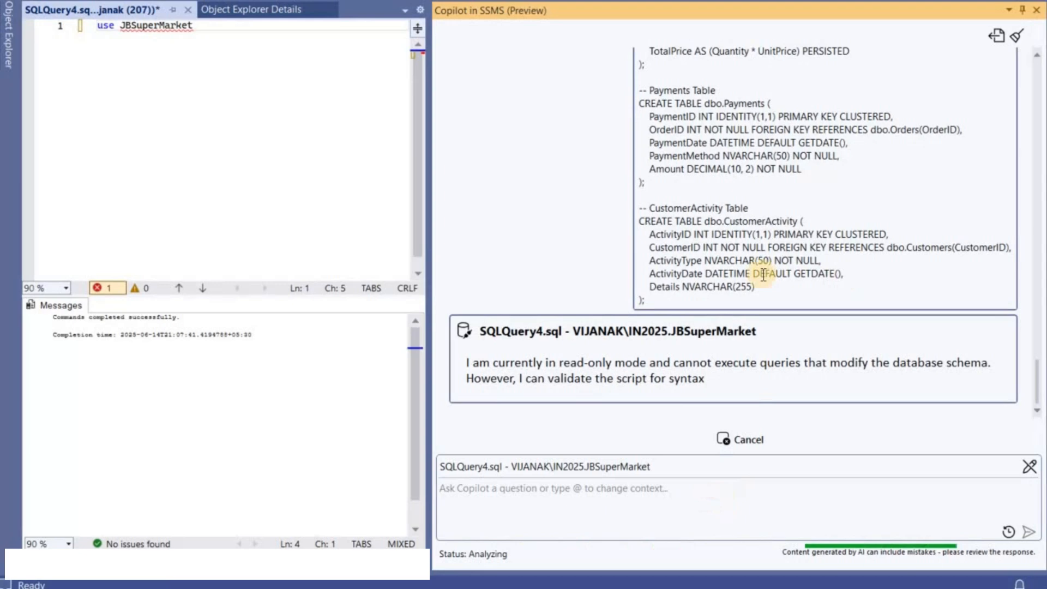
# Review Copilot's read-only reply returning the validated CREATE TABLE script
pyautogui.moveTo(654, 207); pyautogui.dragTo(754, 287)
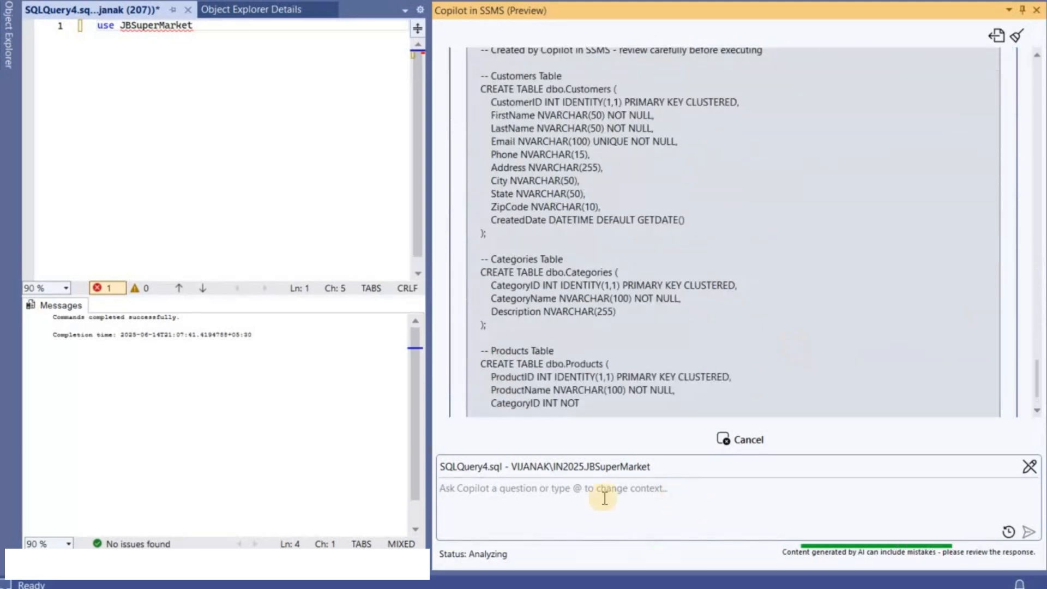
pyautogui.scroll(-3)
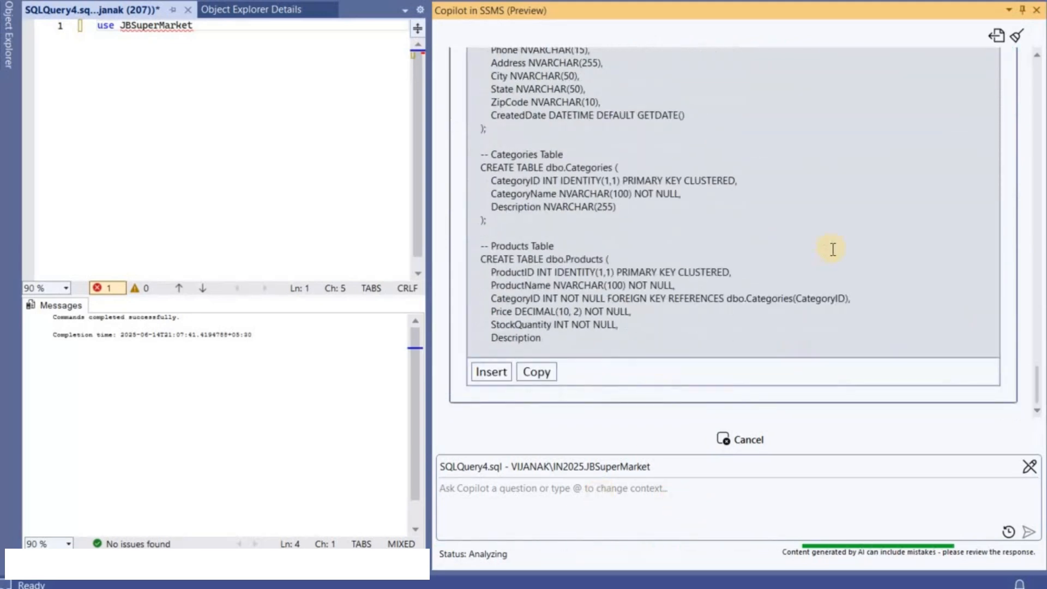
pyautogui.scroll(-3)
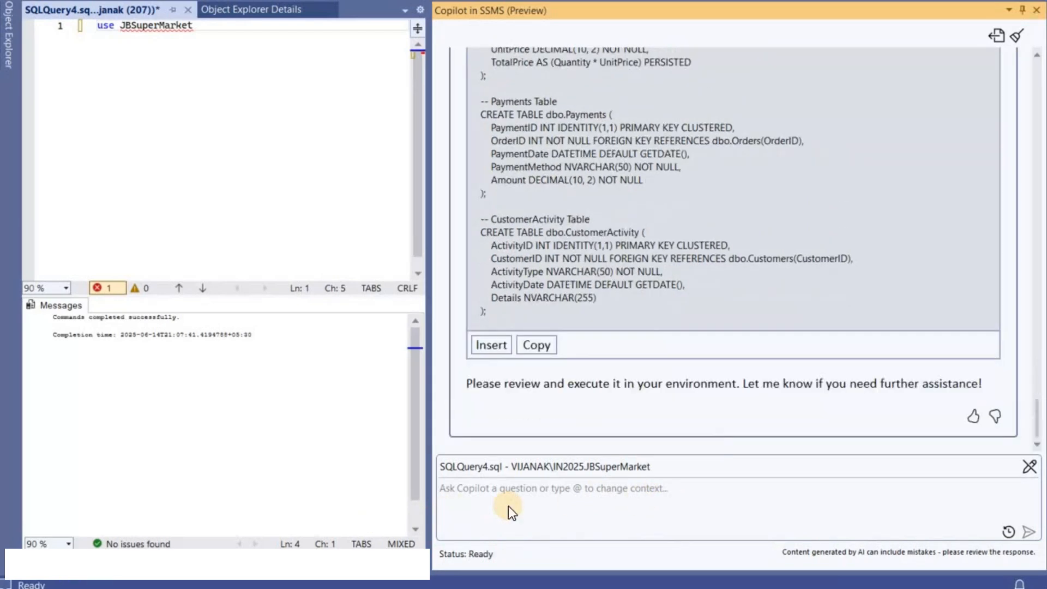
# Switch Copilot to /rw Read/Write mode and resend the table-creation request
pyautogui.write('/rw')
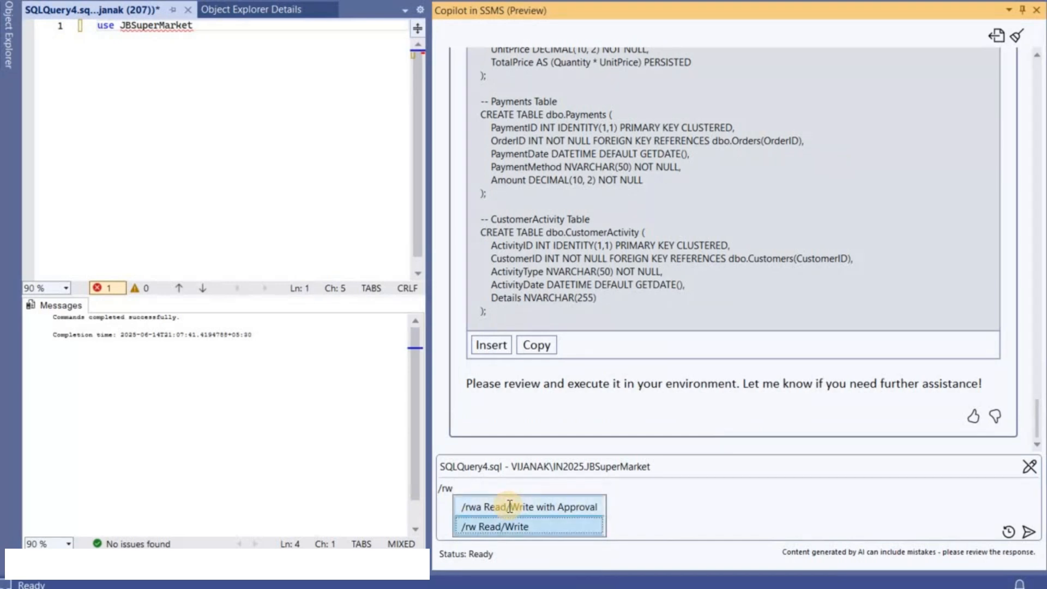
pyautogui.click(495, 526)
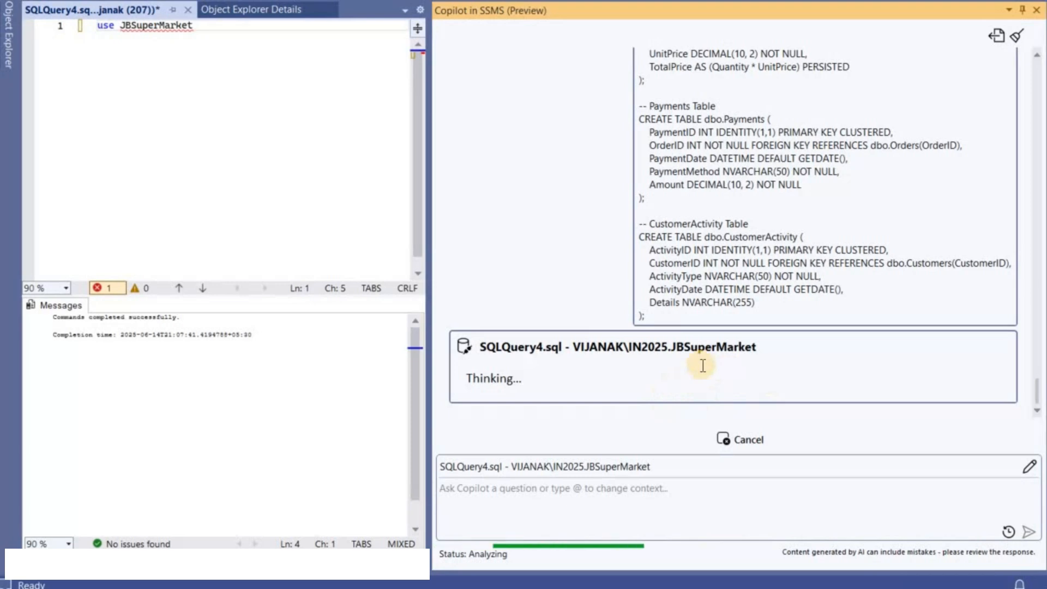
pyautogui.moveTo(603, 388)
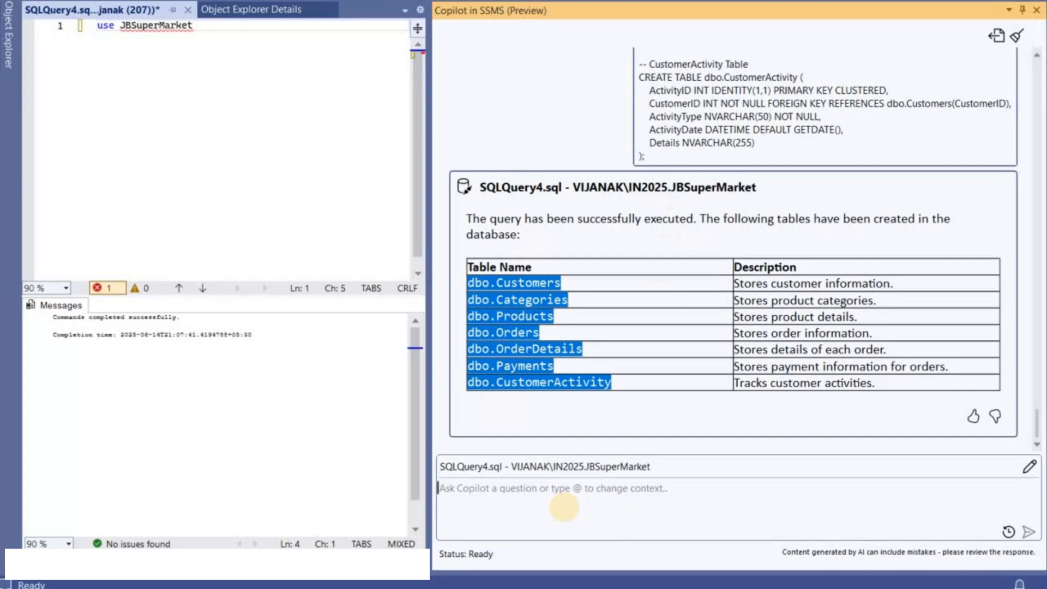
# Ask Copilot to list all user tables on this database
pyautogui.write('list all')
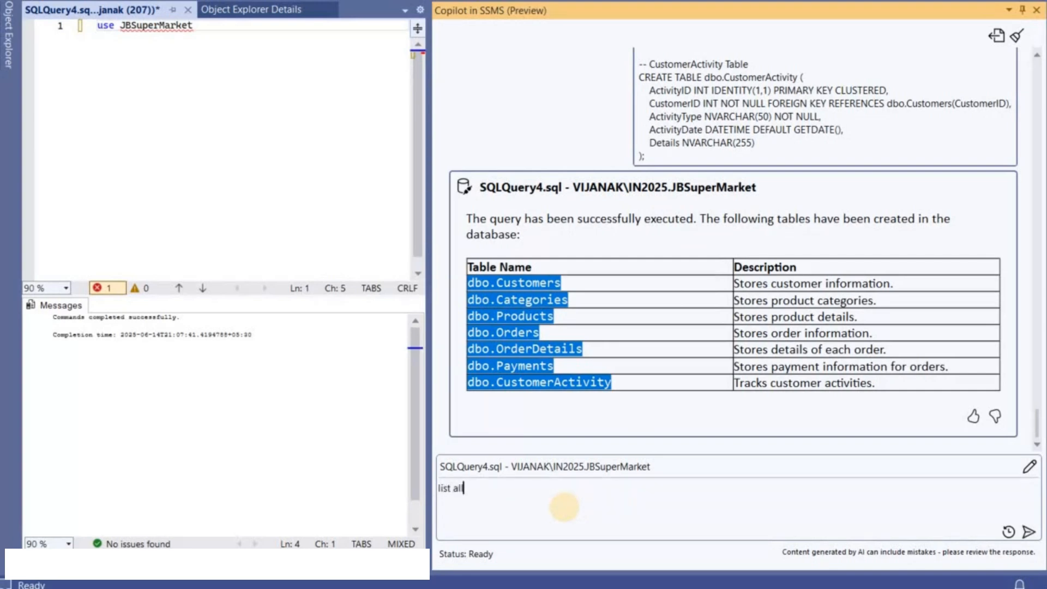
pyautogui.write('user tables o')
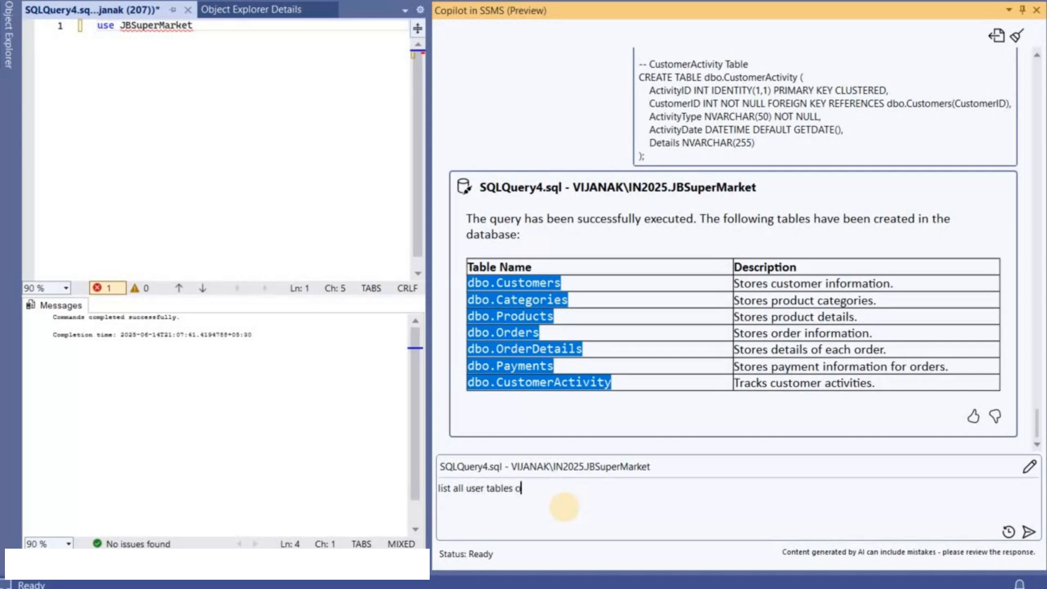
pyautogui.write('n this database')
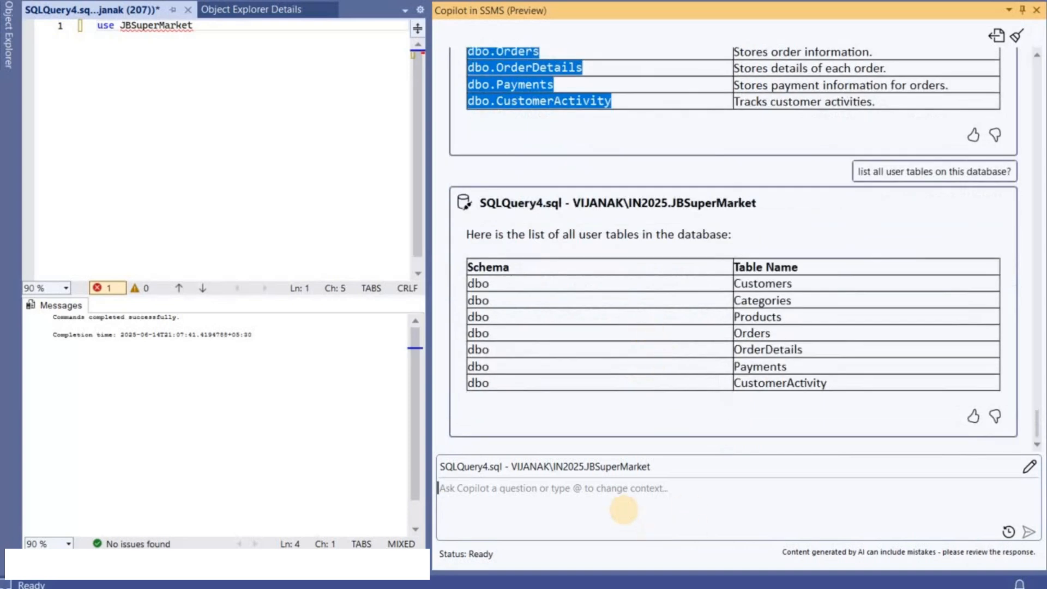
# Ask Copilot for the T-SQL listing user tables and insert it into the query editor
pyautogui.write('can you give')
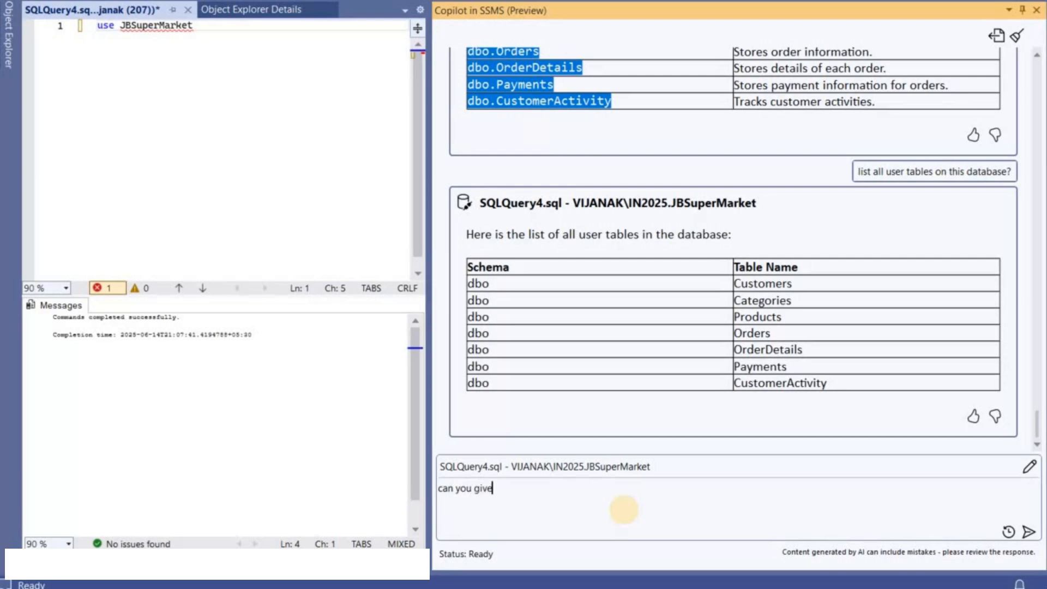
pyautogui.write('me the ts')
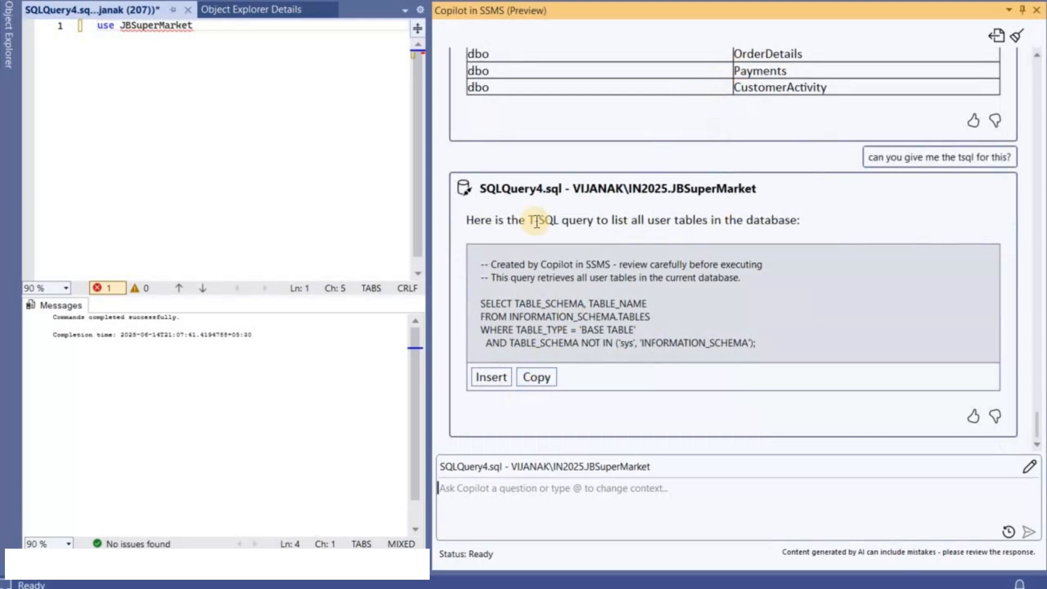
pyautogui.tripleClick(147, 25)
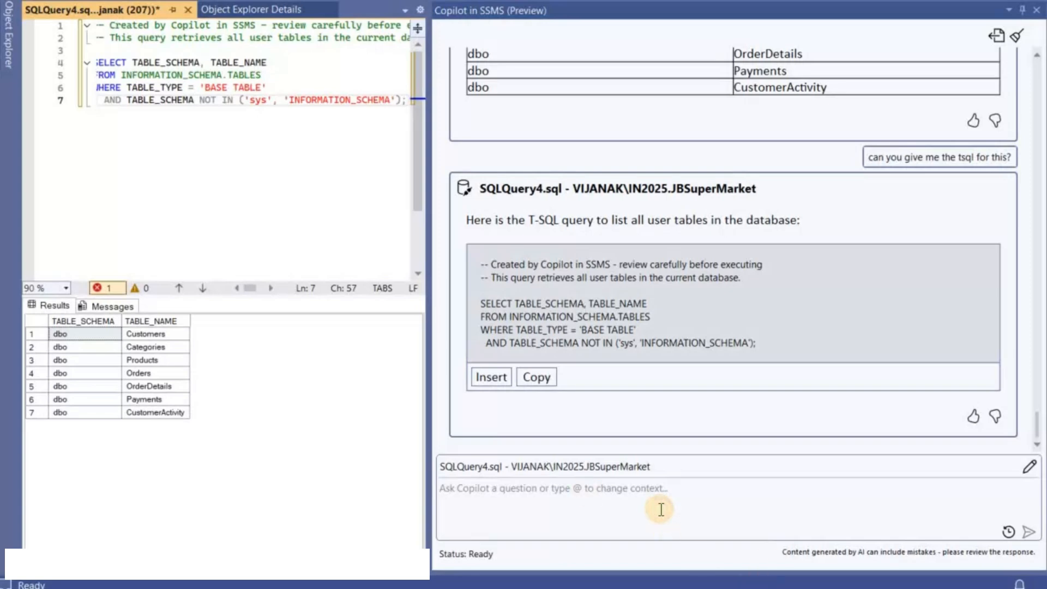
# Ask Copilot whether any indexes are needed for the expected queries
pyautogui.write('Are there any indexes you think I need based on the kinds of queries that we will run to find data?')
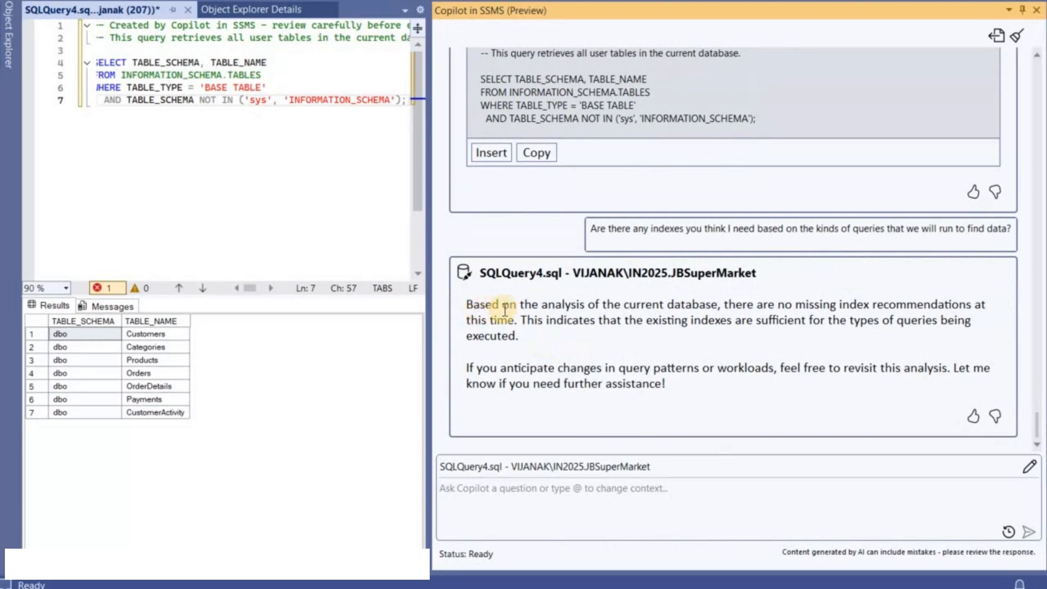
pyautogui.moveTo(711, 319)
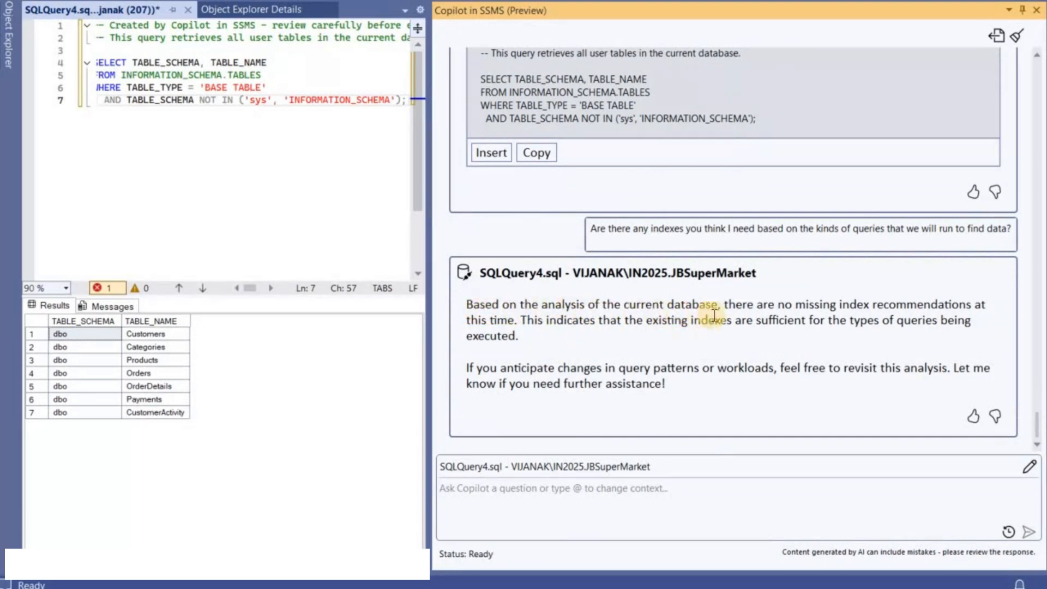
pyautogui.moveTo(821, 332)
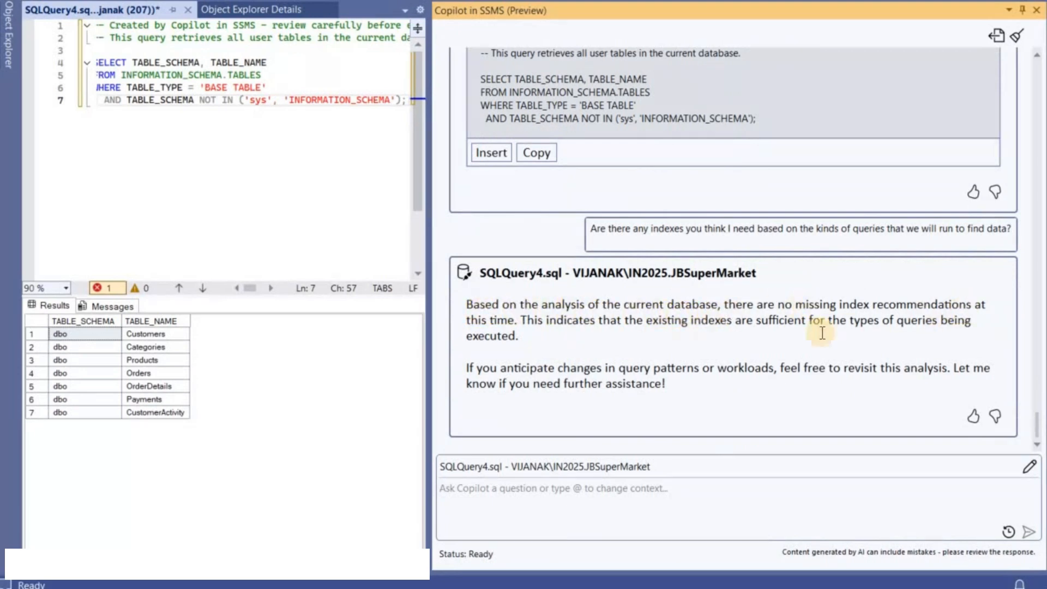
pyautogui.moveTo(821, 334)
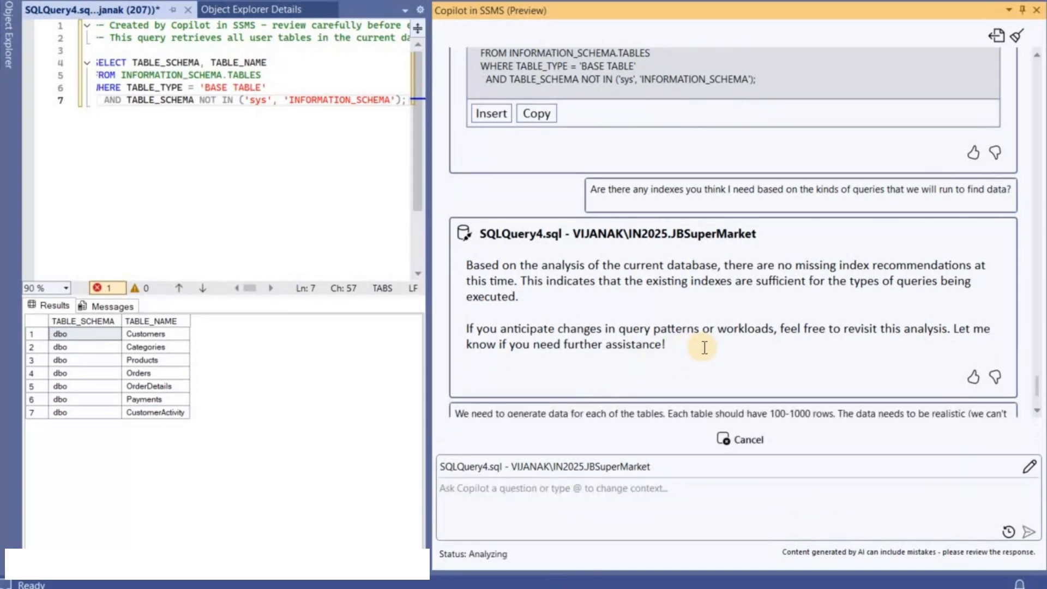
# Review Copilot's 1,000-row Customers insert script and its Key Features summary
pyautogui.scroll(-3)
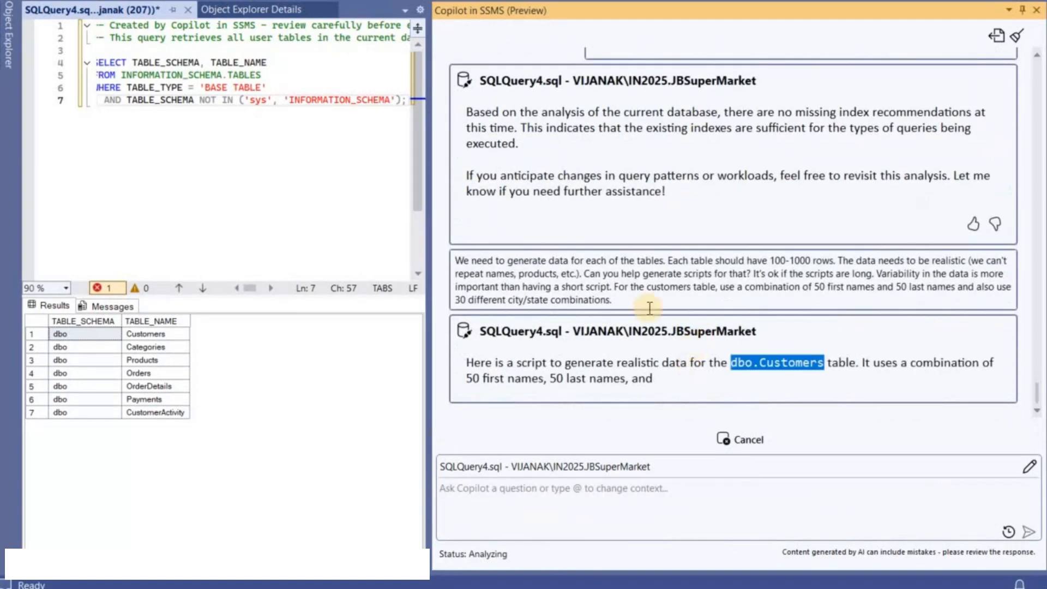
pyautogui.scroll(-3)
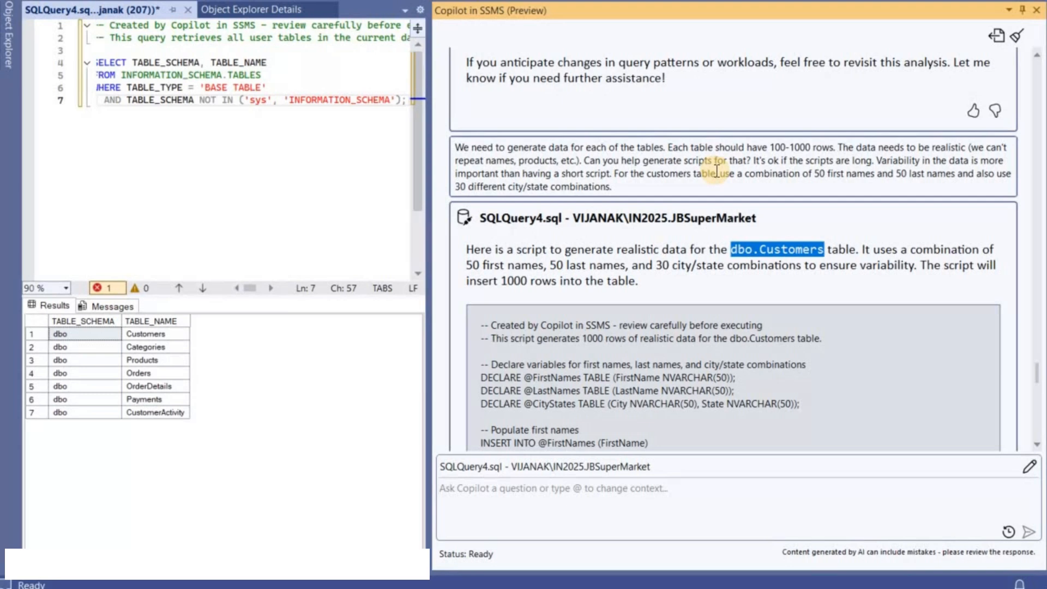
pyautogui.click(553, 488)
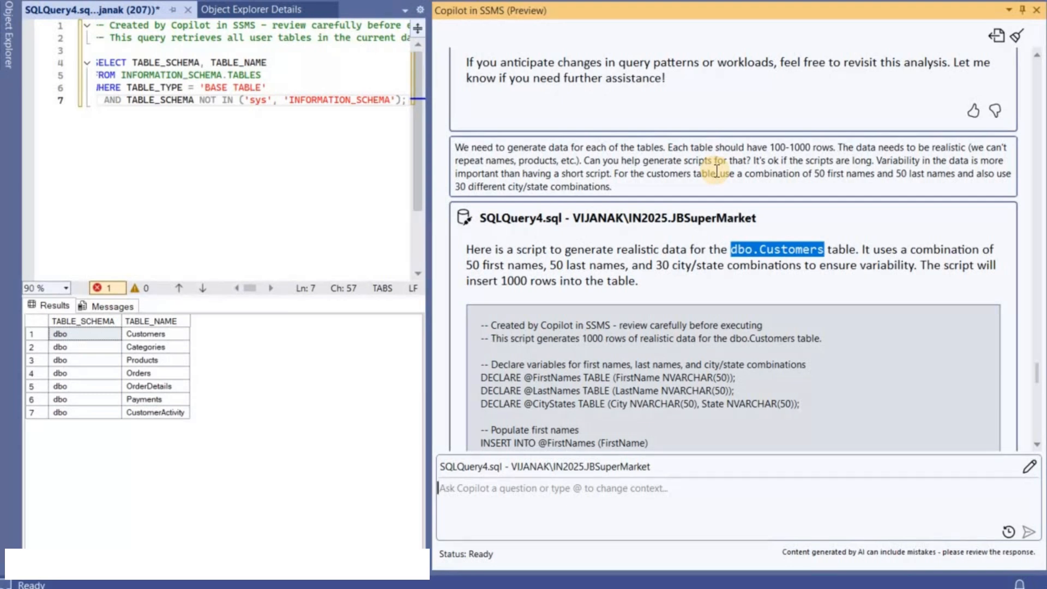
pyautogui.moveTo(821, 120)
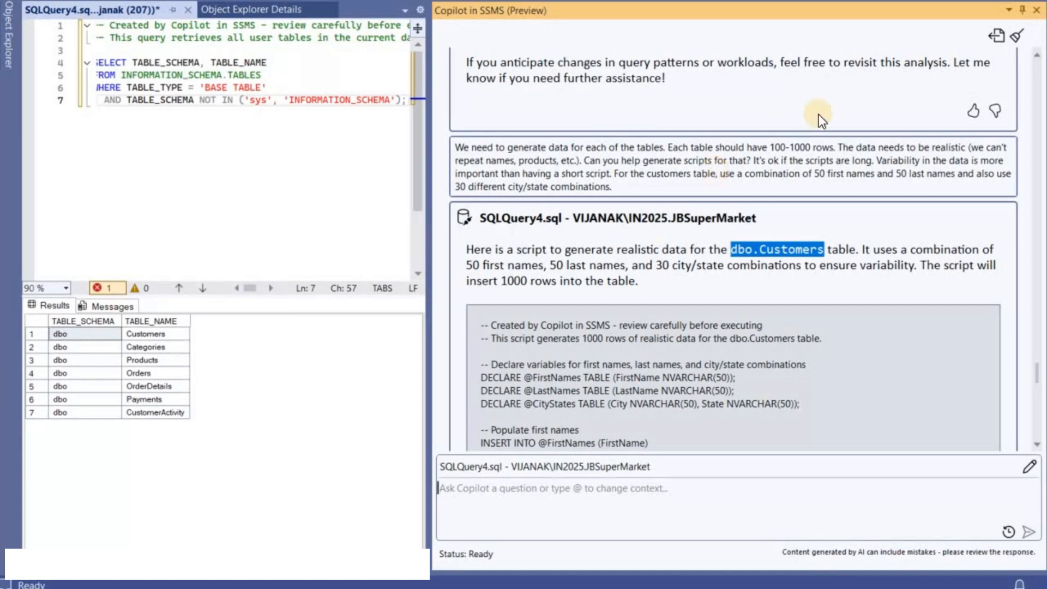
pyautogui.scroll(-3)
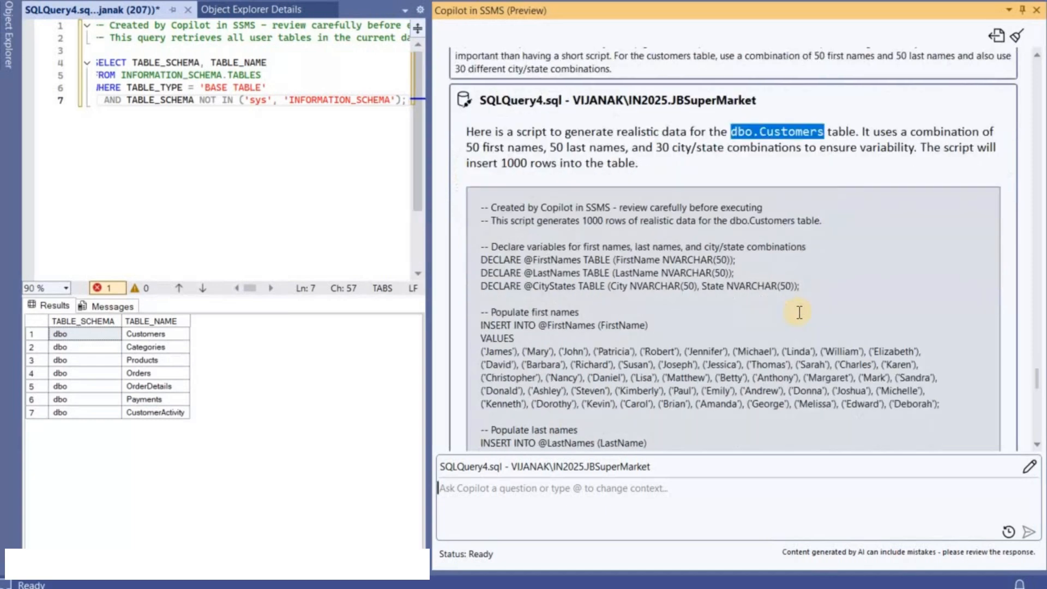
pyautogui.scroll(-3)
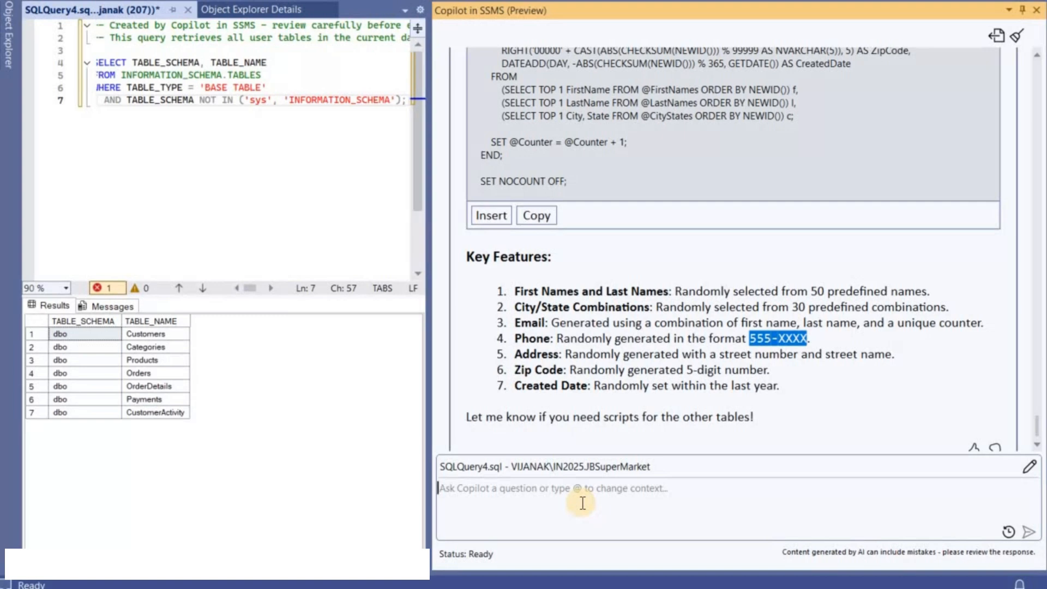
# Ask Copilot to execute the Customers data script
pyautogui.write('can yo')
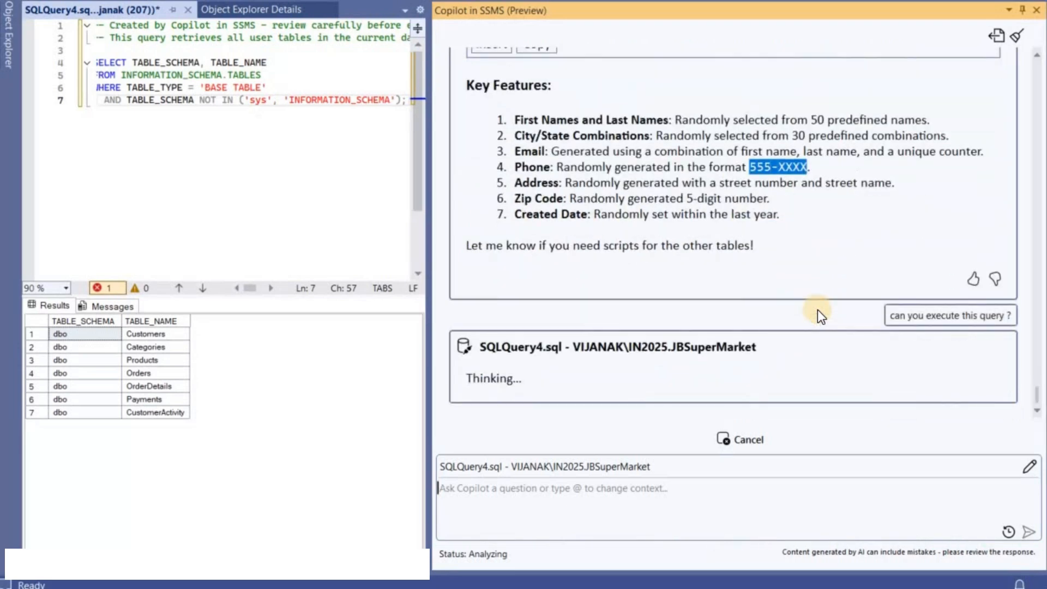
pyautogui.moveTo(765, 356)
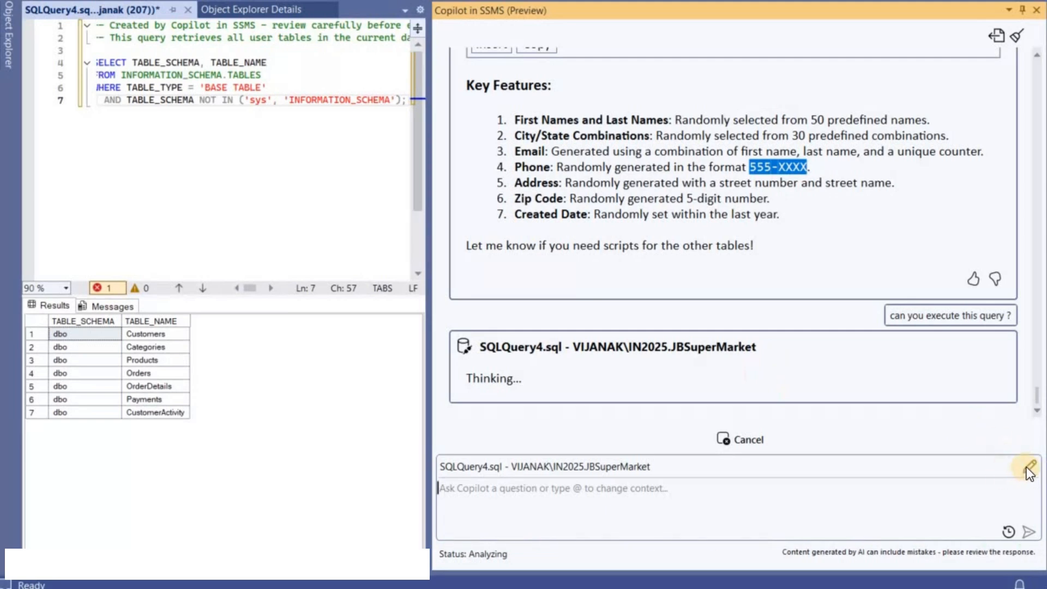
pyautogui.moveTo(940, 460)
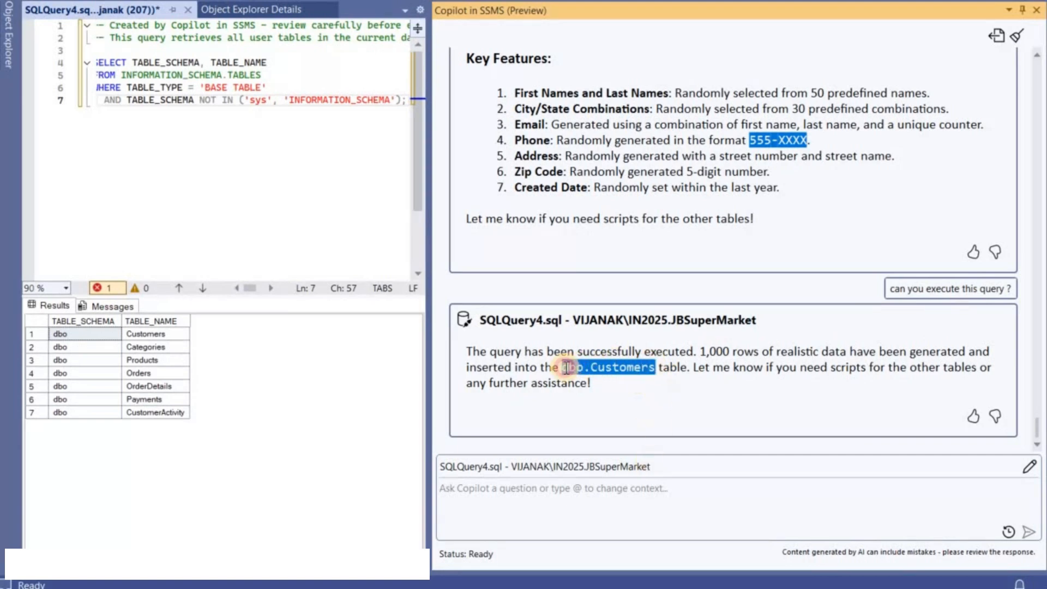
# Run select * from dbo.Customers and inspect the generated names and email addresses
pyautogui.rightClick(607, 368)
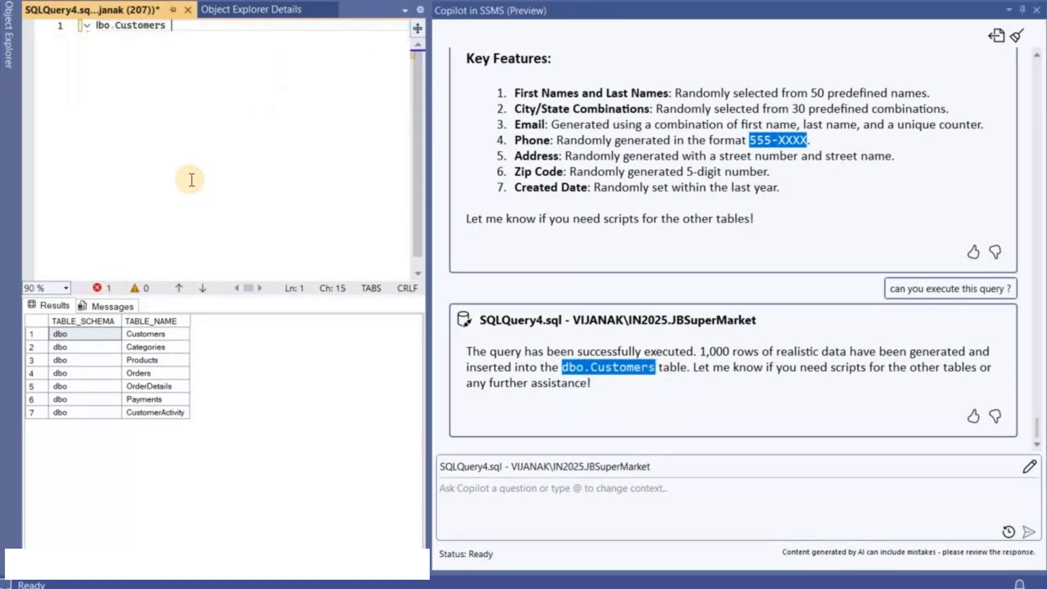
pyautogui.write('select * from d')
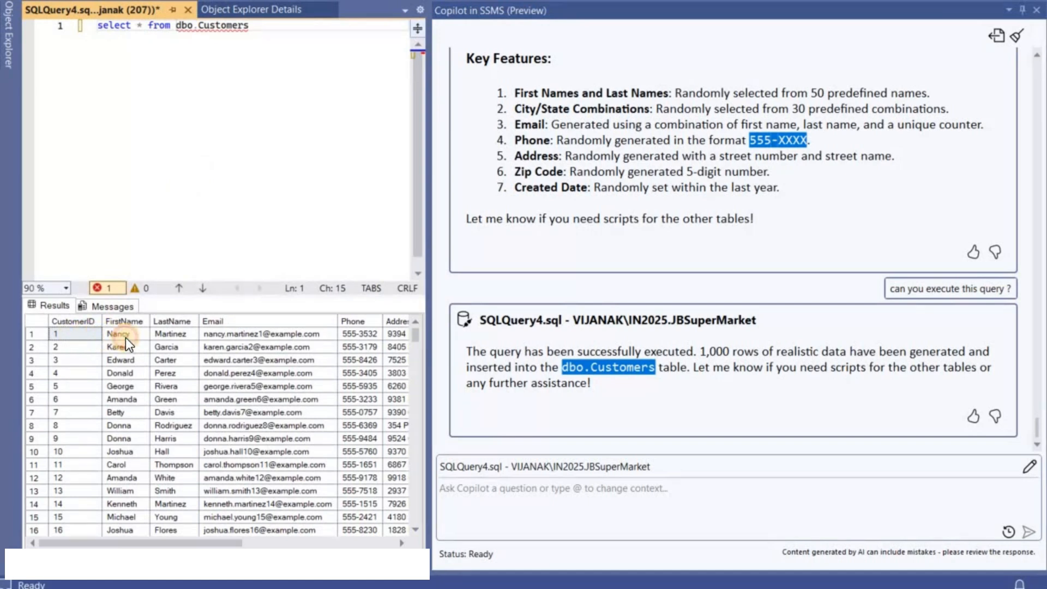
pyautogui.click(173, 334)
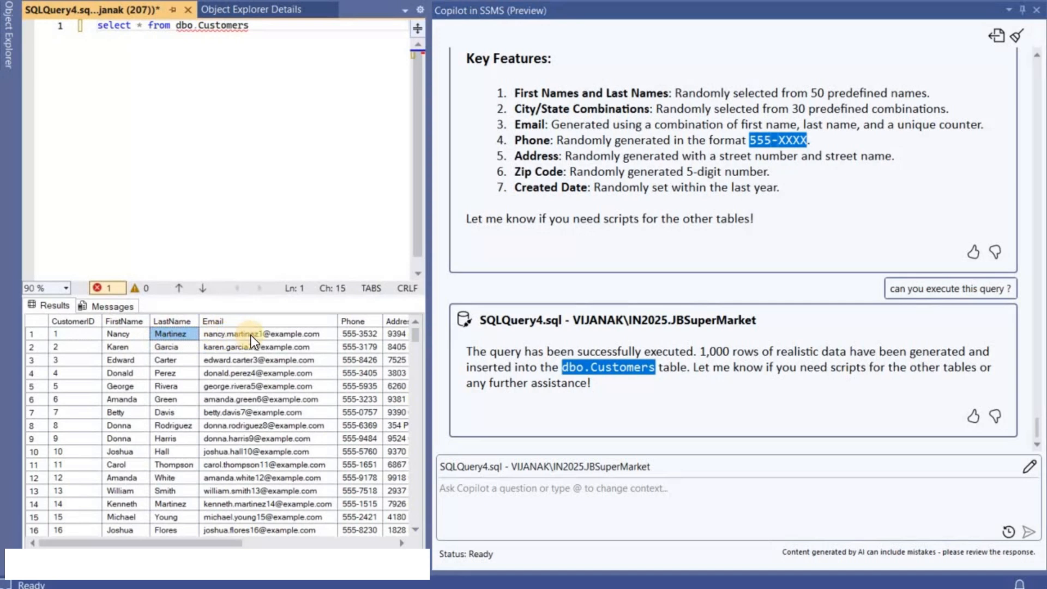
pyautogui.click(264, 333)
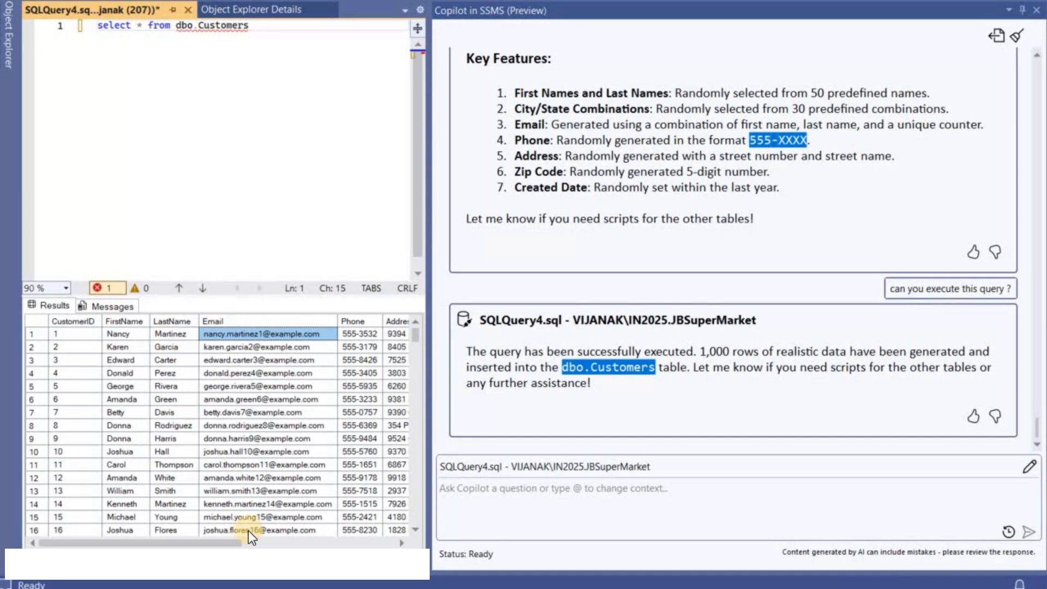
pyautogui.moveTo(220, 541)
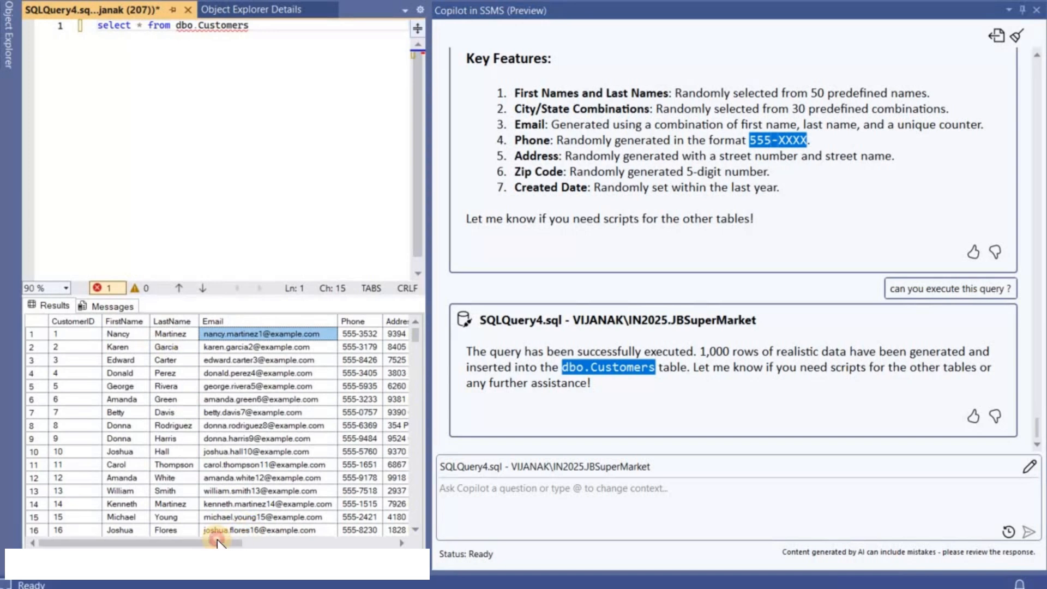
pyautogui.moveTo(252, 542)
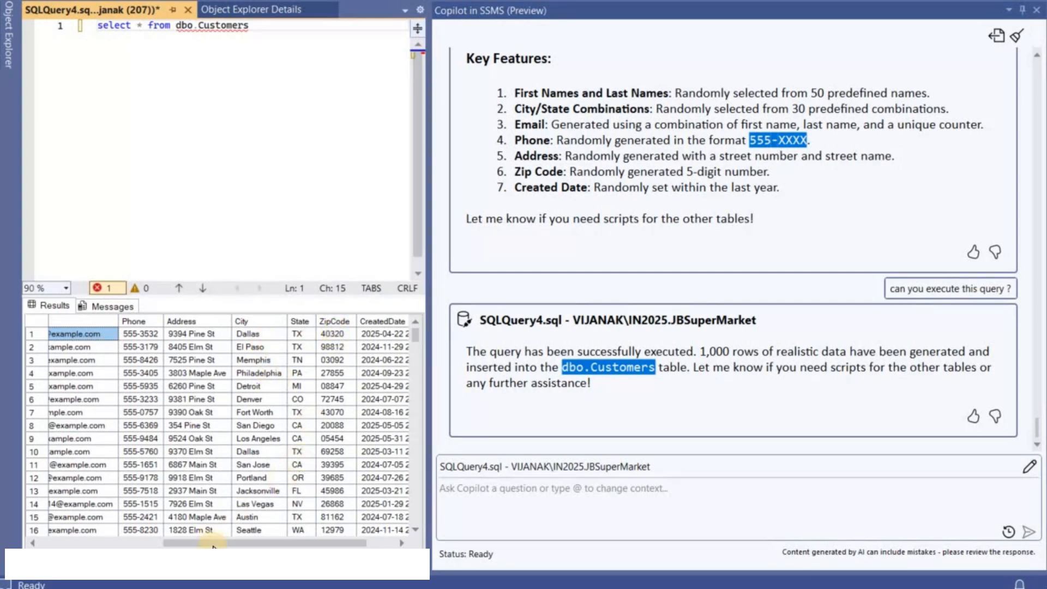
pyautogui.moveTo(213, 543); pyautogui.dragTo(257, 543)
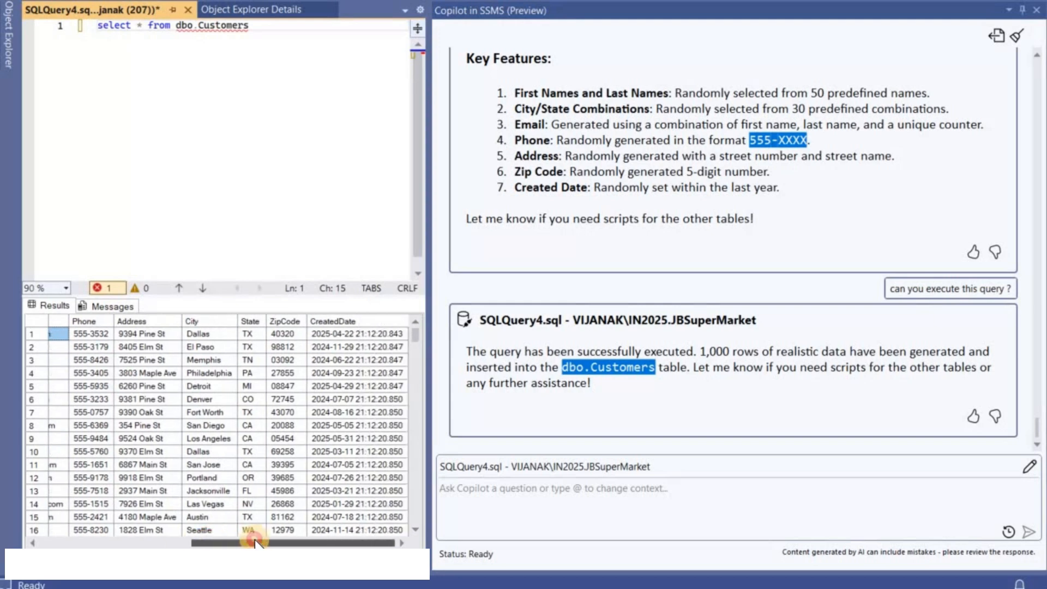
pyautogui.hscroll(-3)
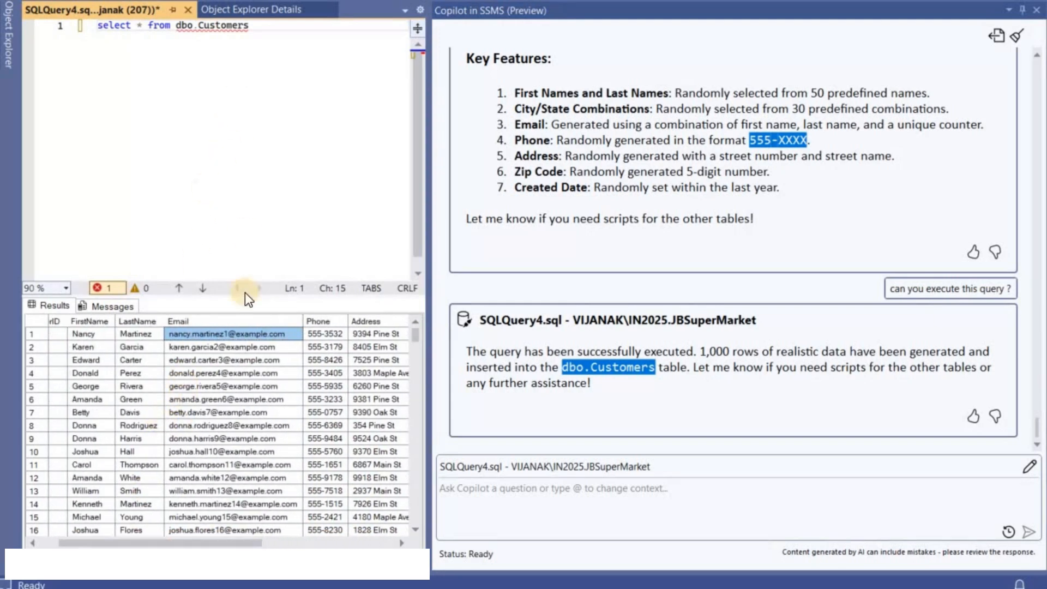
pyautogui.moveTo(214, 437)
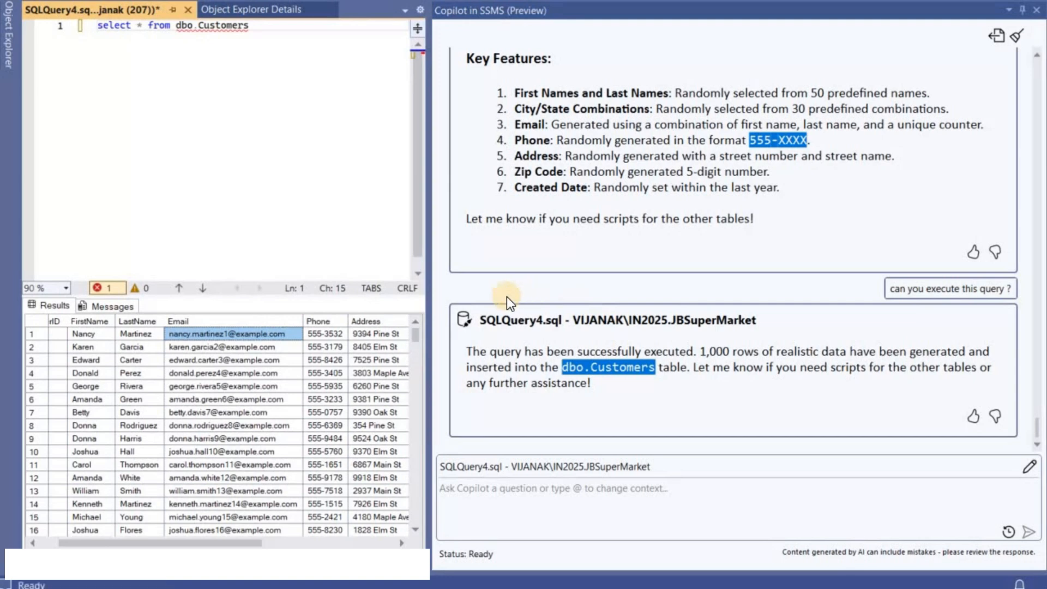
pyautogui.moveTo(537, 287)
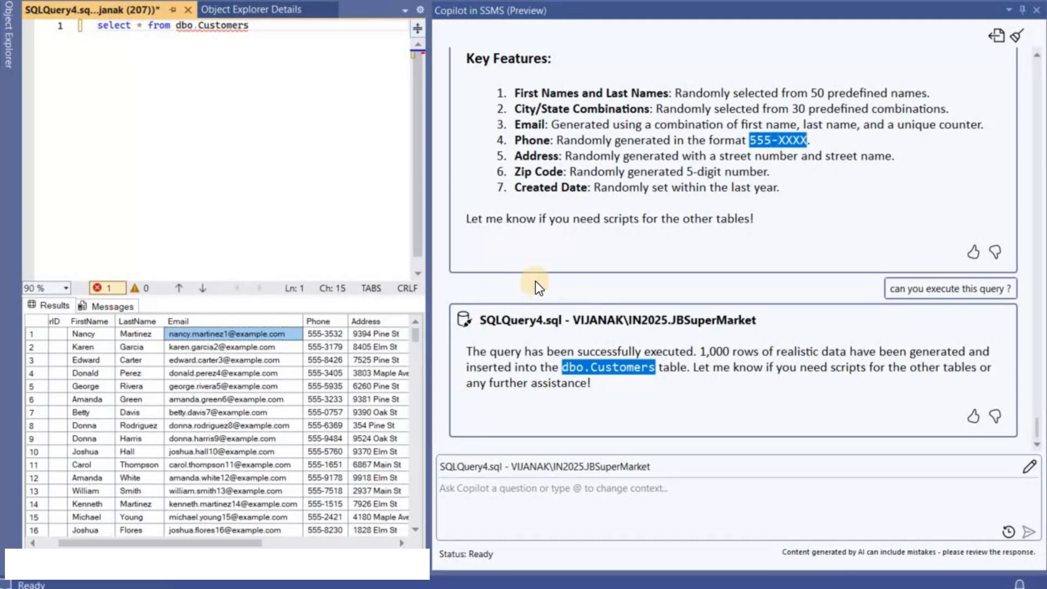
pyautogui.moveTo(585, 262)
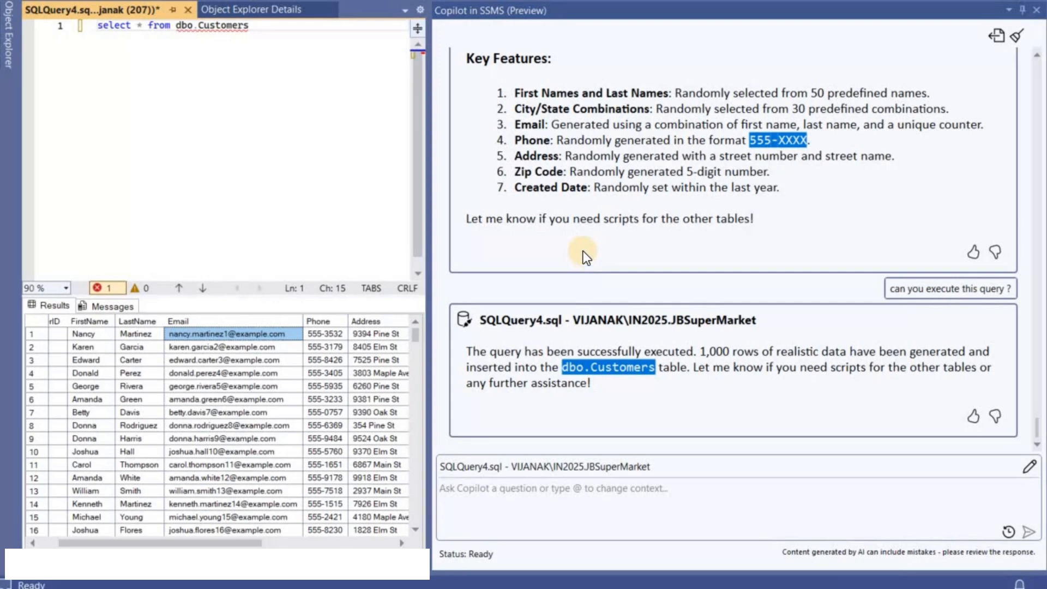
pyautogui.moveTo(228, 97)
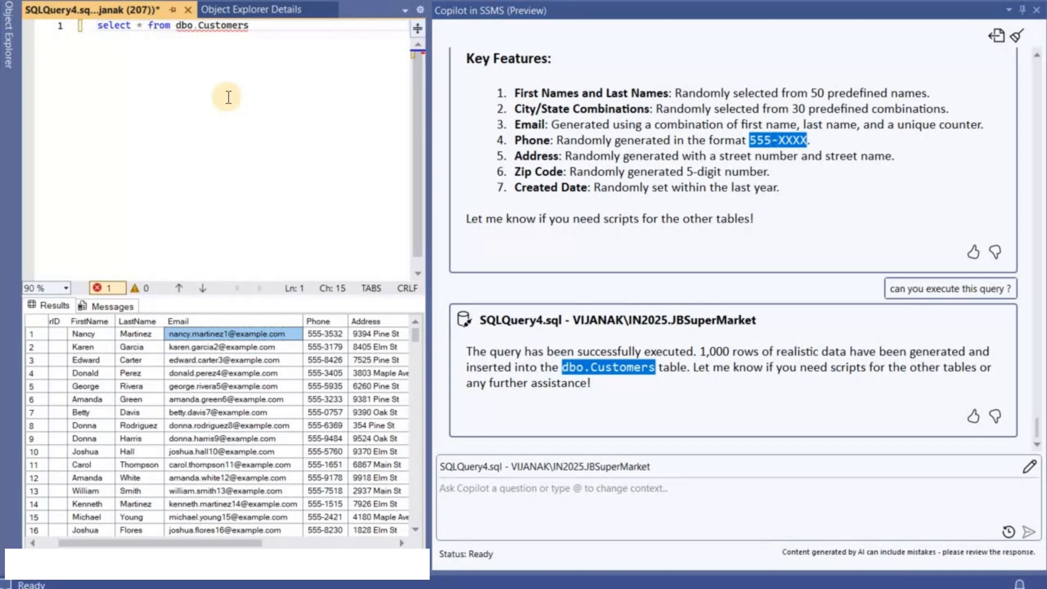
pyautogui.moveTo(519, 228)
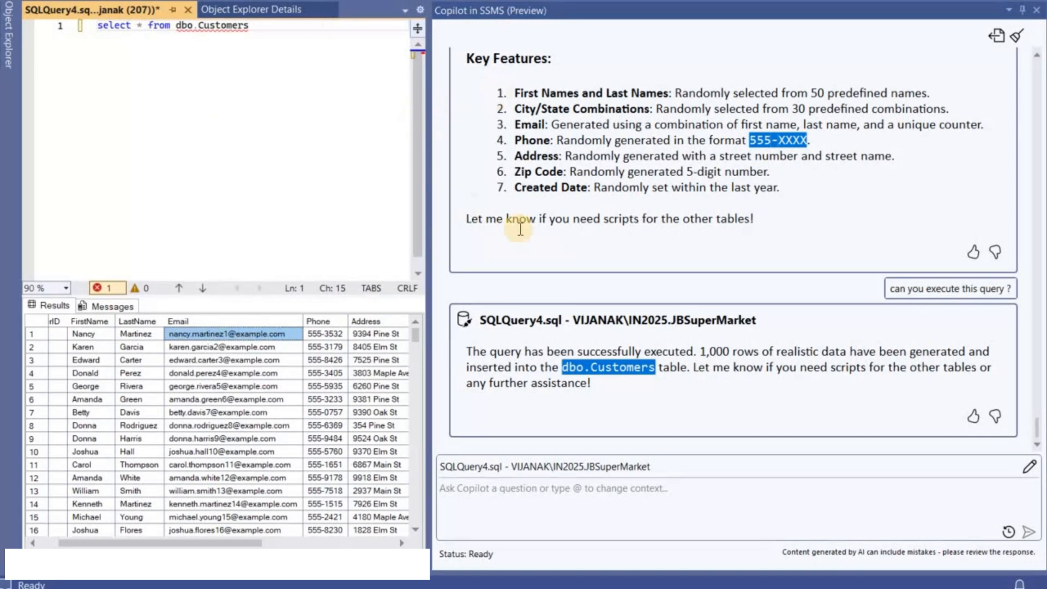